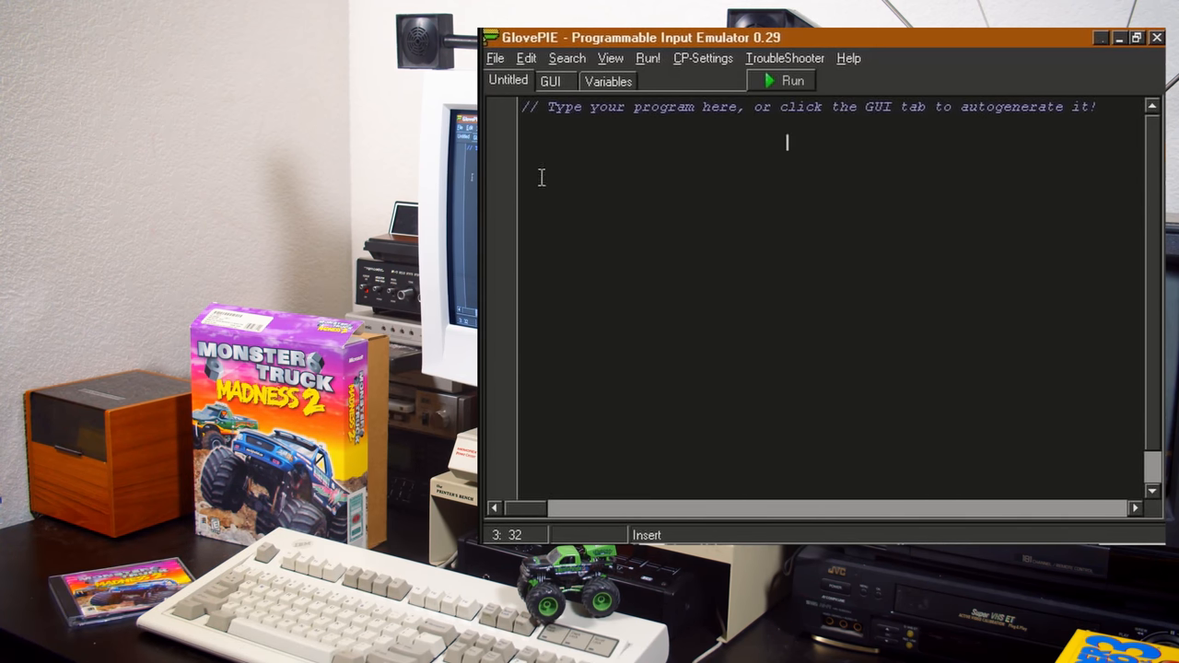
Step: Load the saved PowerPIE.PIE script and look through its joystick-to-mouse code
{"action": "left_click", "coordinate": [494, 57]}
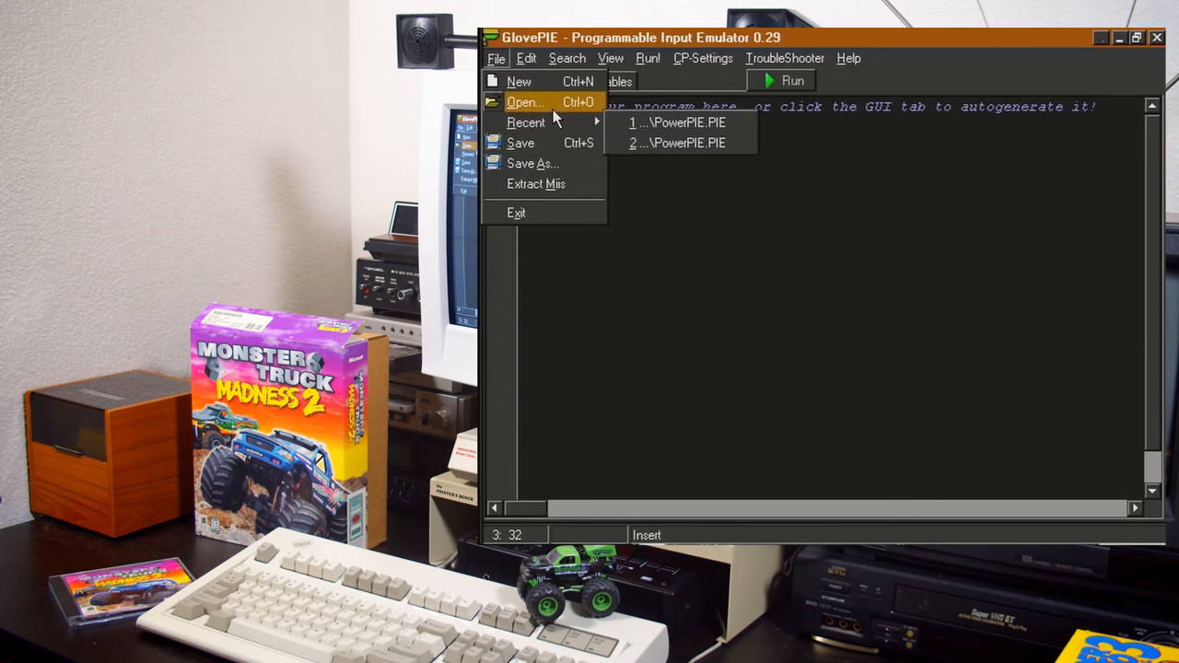
{"action": "left_click", "coordinate": [683, 122]}
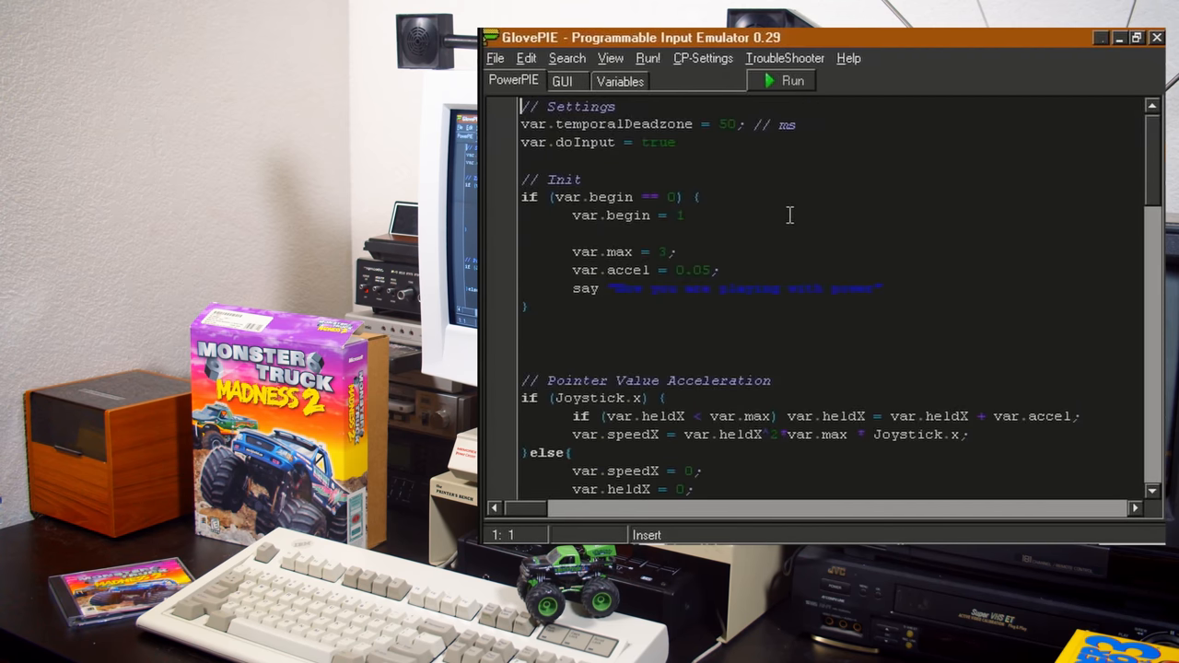
{"action": "scroll", "scroll_direction": "down", "scroll_amount": 3}
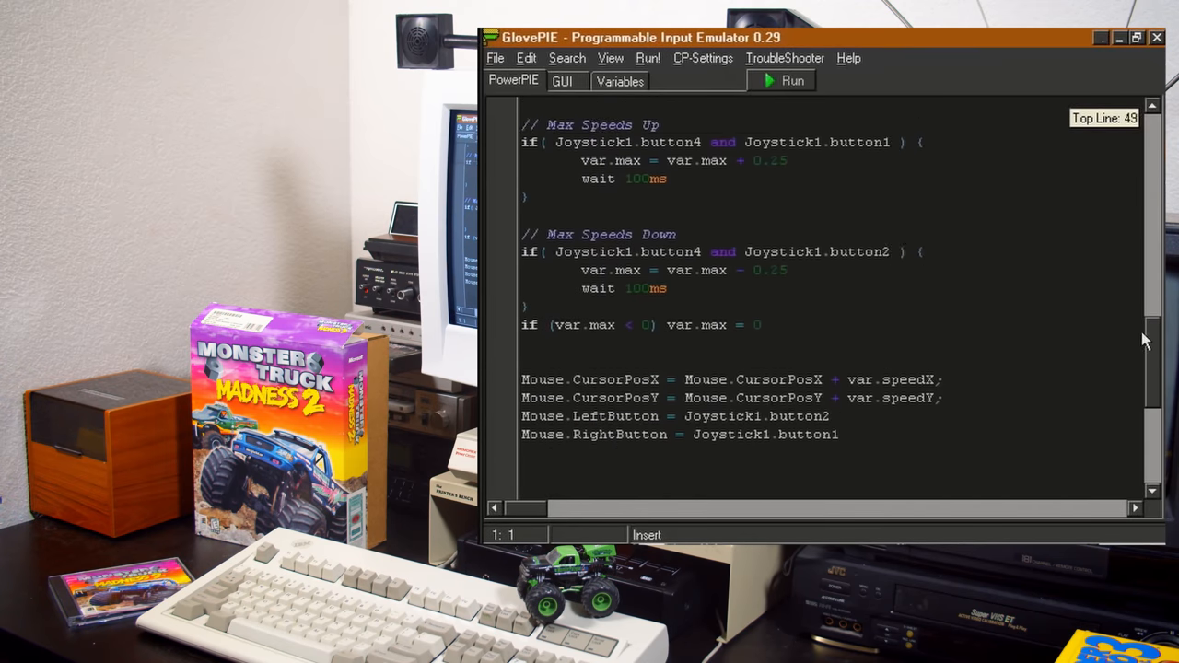
{"action": "scroll", "scroll_direction": "up", "scroll_amount": 3}
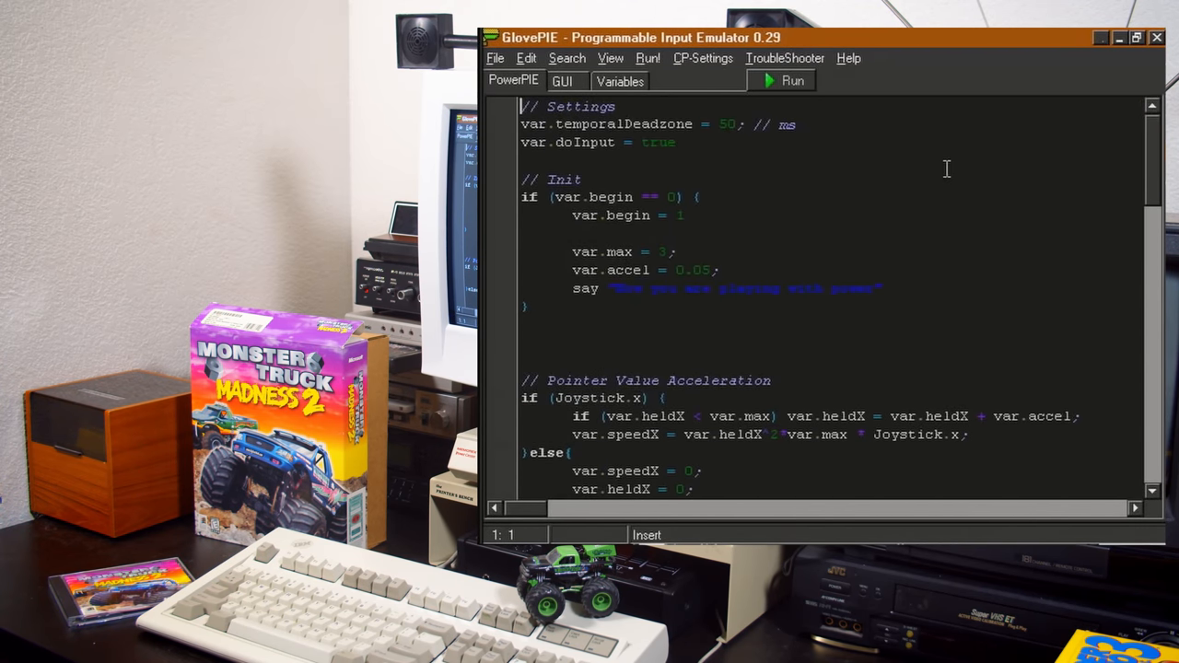
{"action": "mouse_move", "coordinate": [763, 181]}
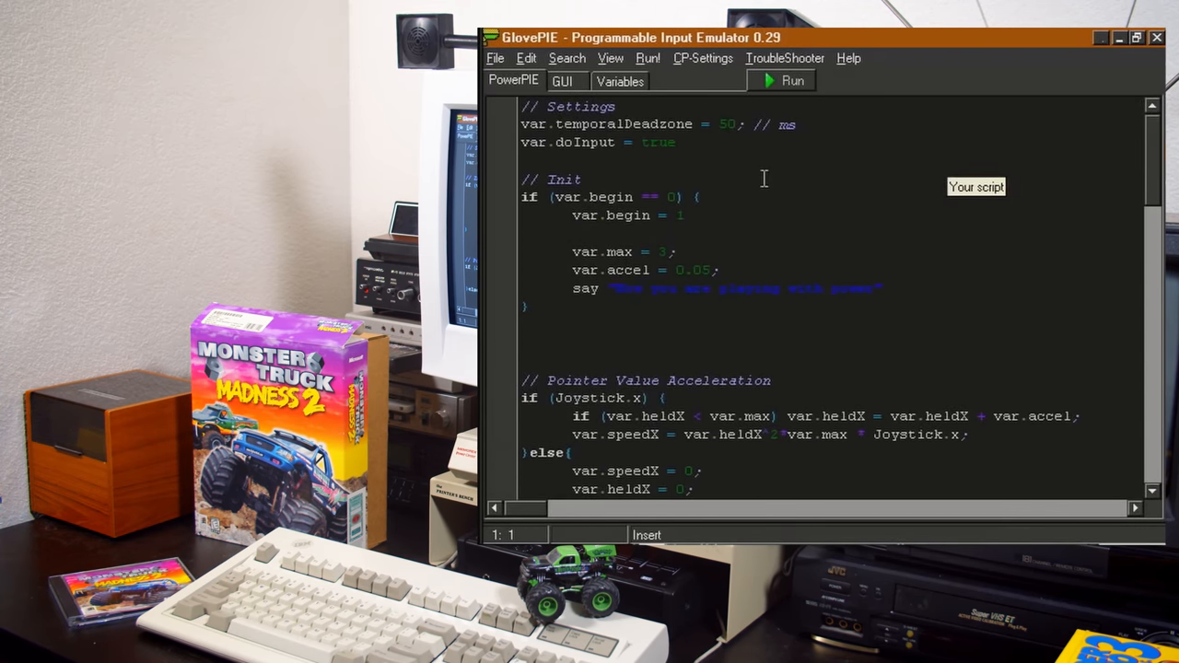
Step: Run the PowerPIE script, stop it, then leave it running with live variable values shown
{"action": "left_click", "coordinate": [784, 81]}
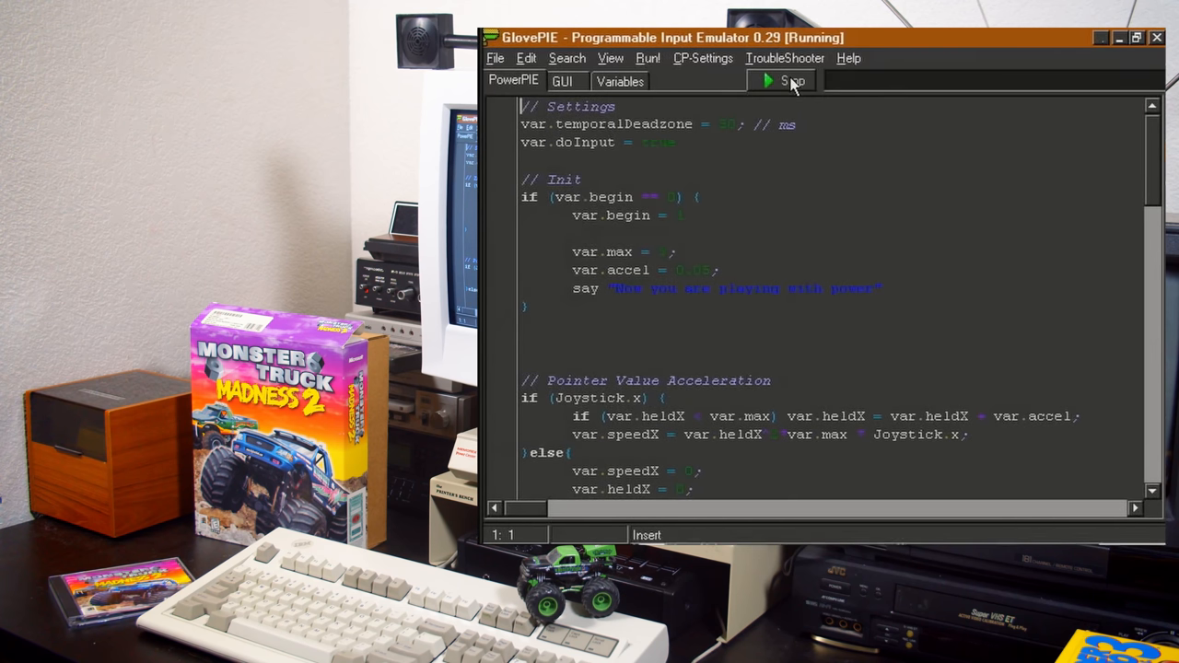
{"action": "left_click", "coordinate": [790, 81]}
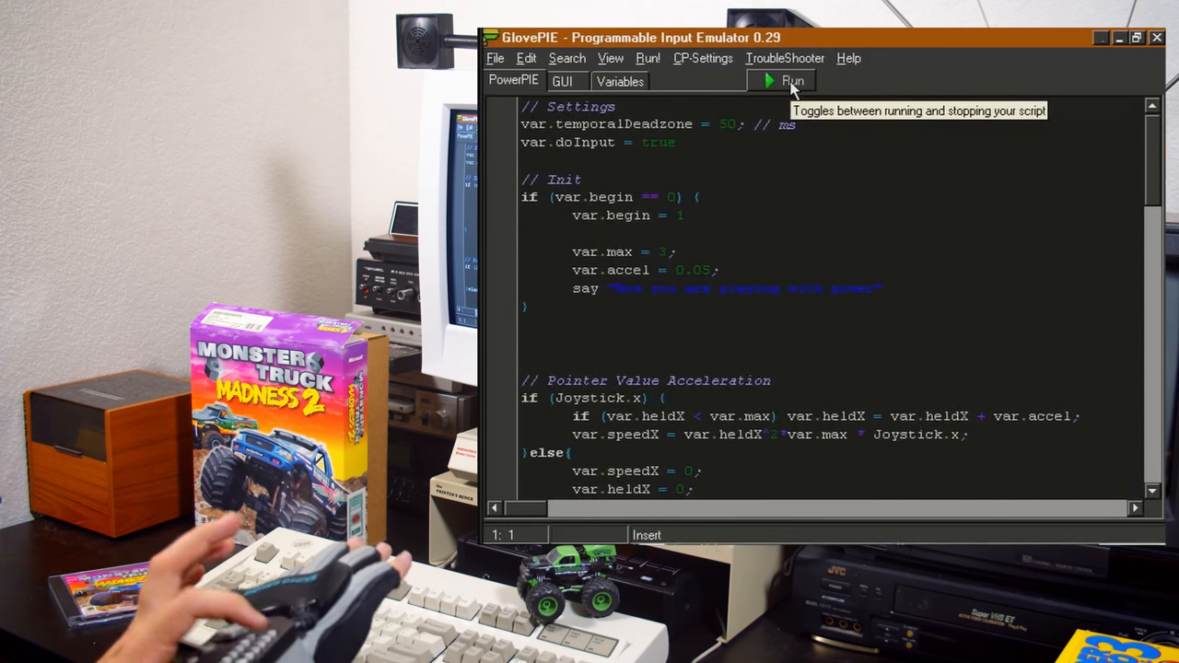
{"action": "left_click", "coordinate": [781, 81]}
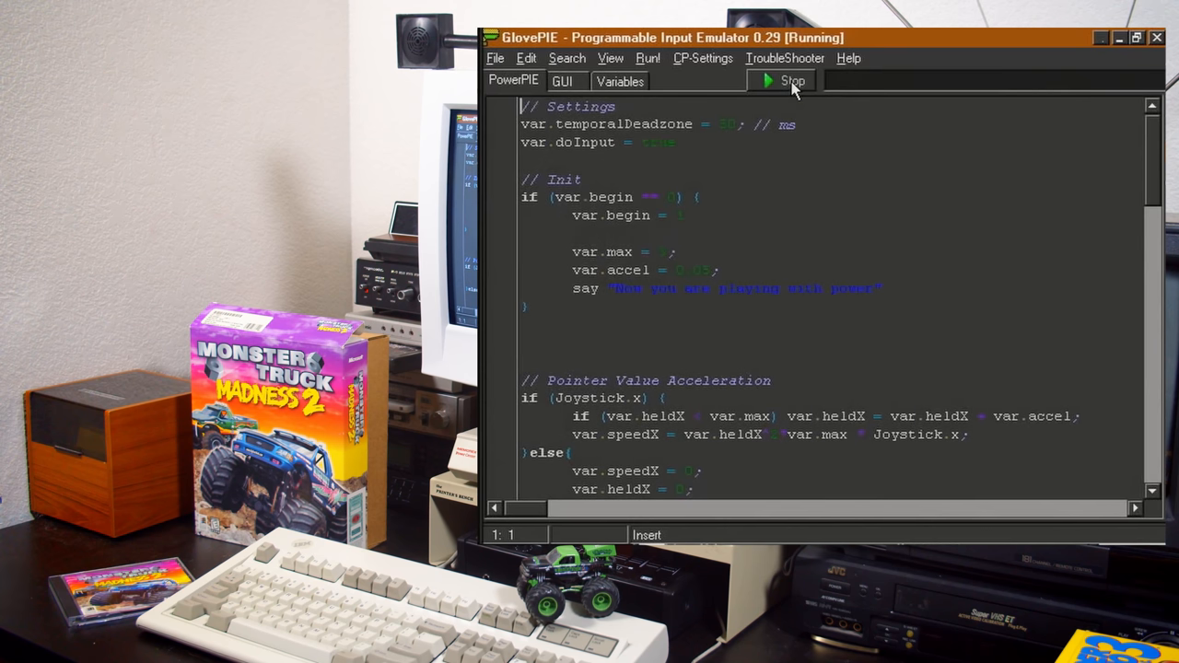
{"action": "left_click", "coordinate": [619, 81]}
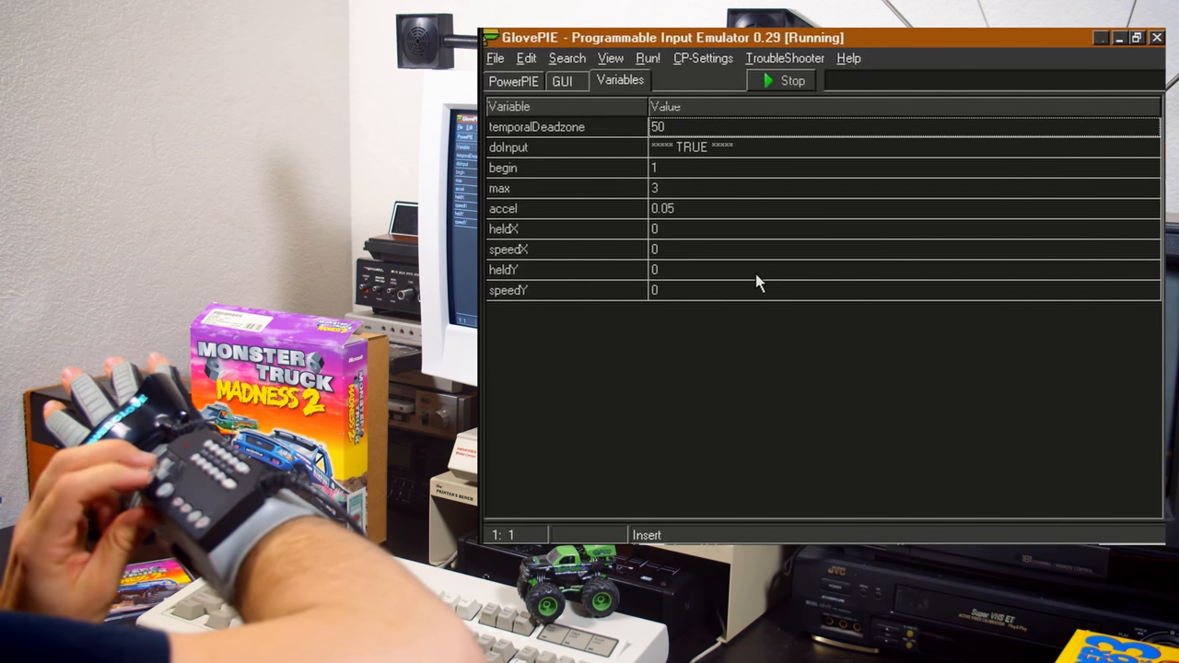
{"action": "mouse_move", "coordinate": [770, 280]}
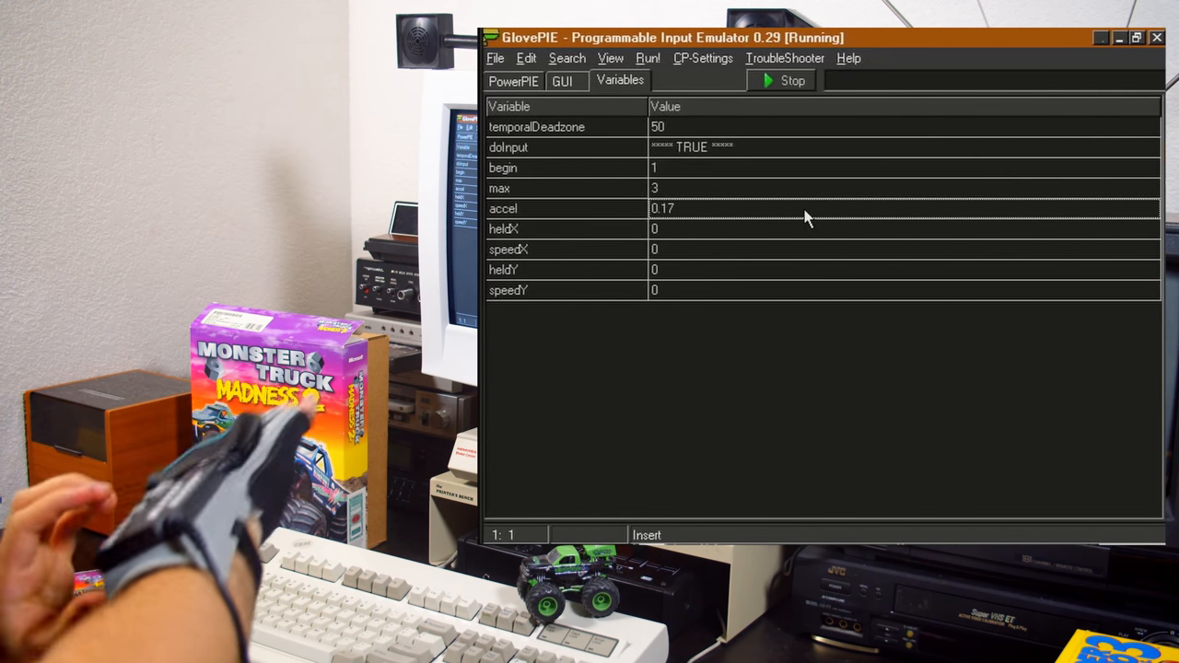
{"action": "mouse_move", "coordinate": [807, 328]}
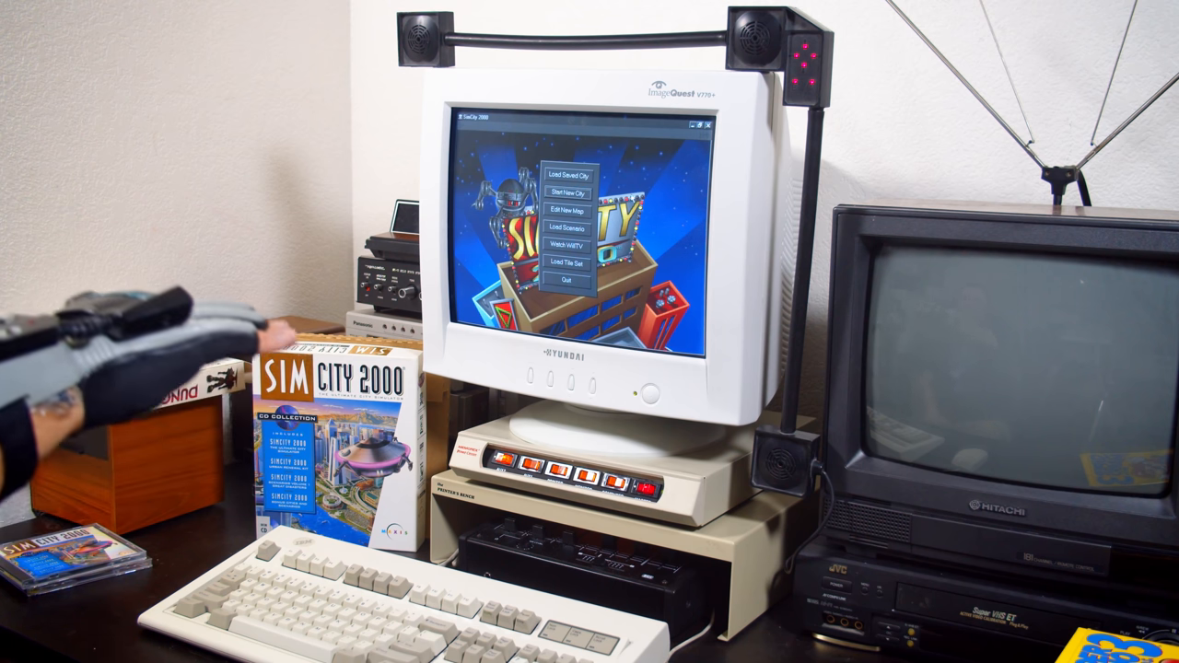
Step: Start a new city from the SimCity 2000 start menu on a river landscape
{"action": "left_click", "coordinate": [567, 193]}
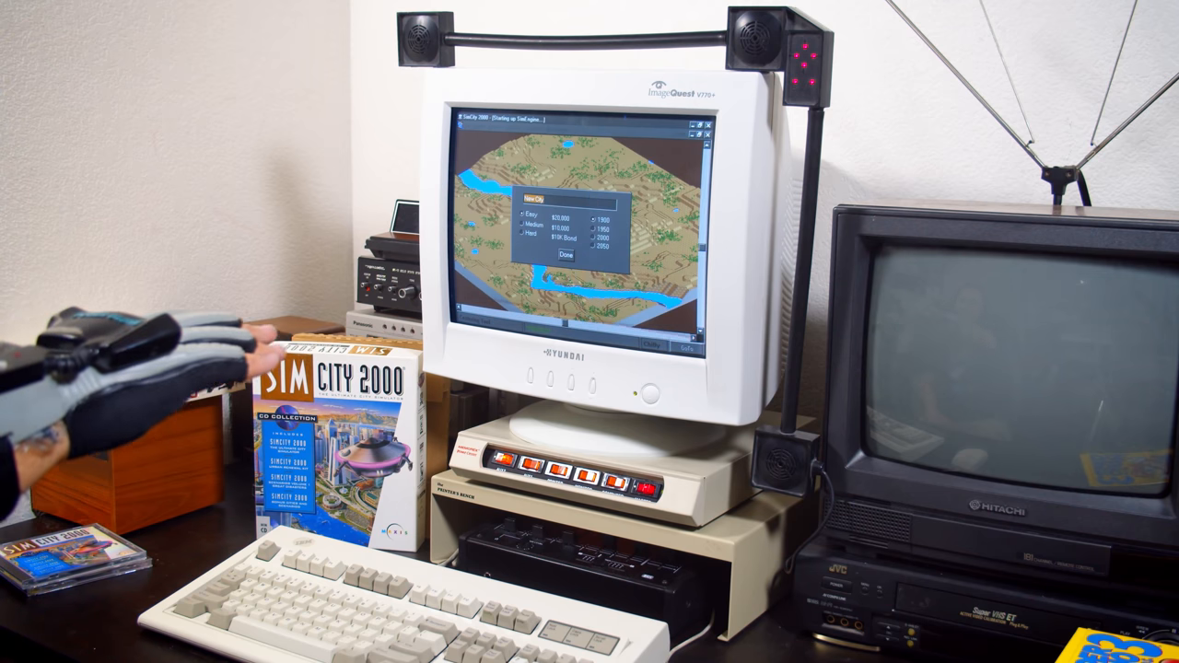
{"action": "mouse_move", "coordinate": [138, 387]}
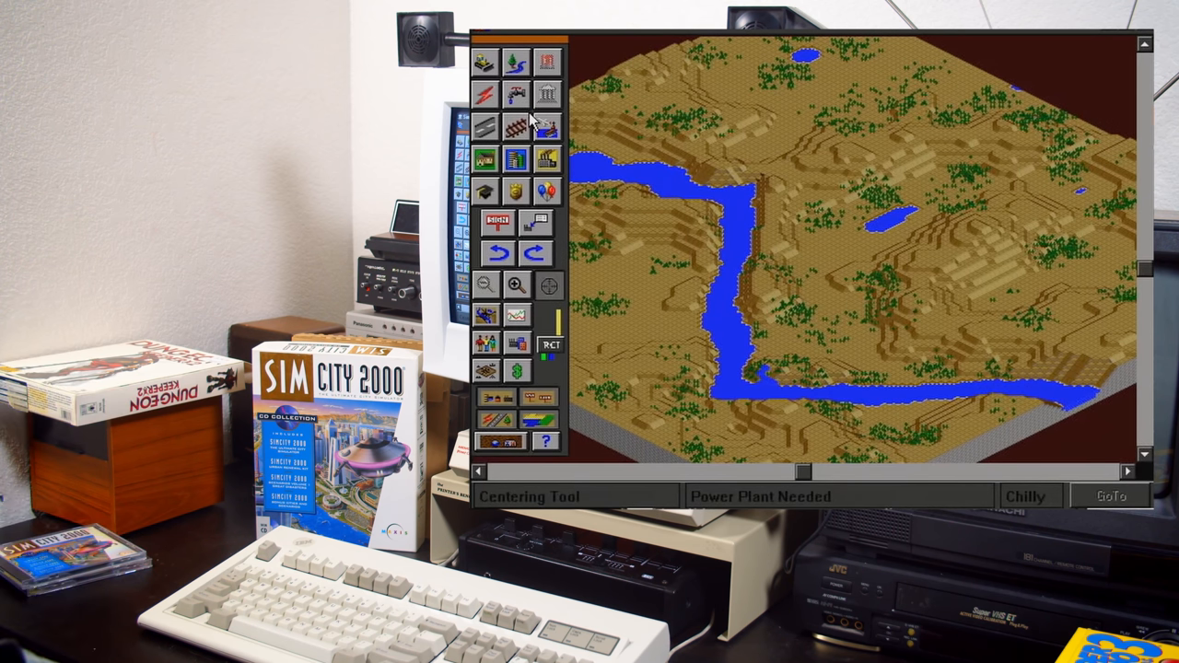
{"action": "mouse_move", "coordinate": [531, 295]}
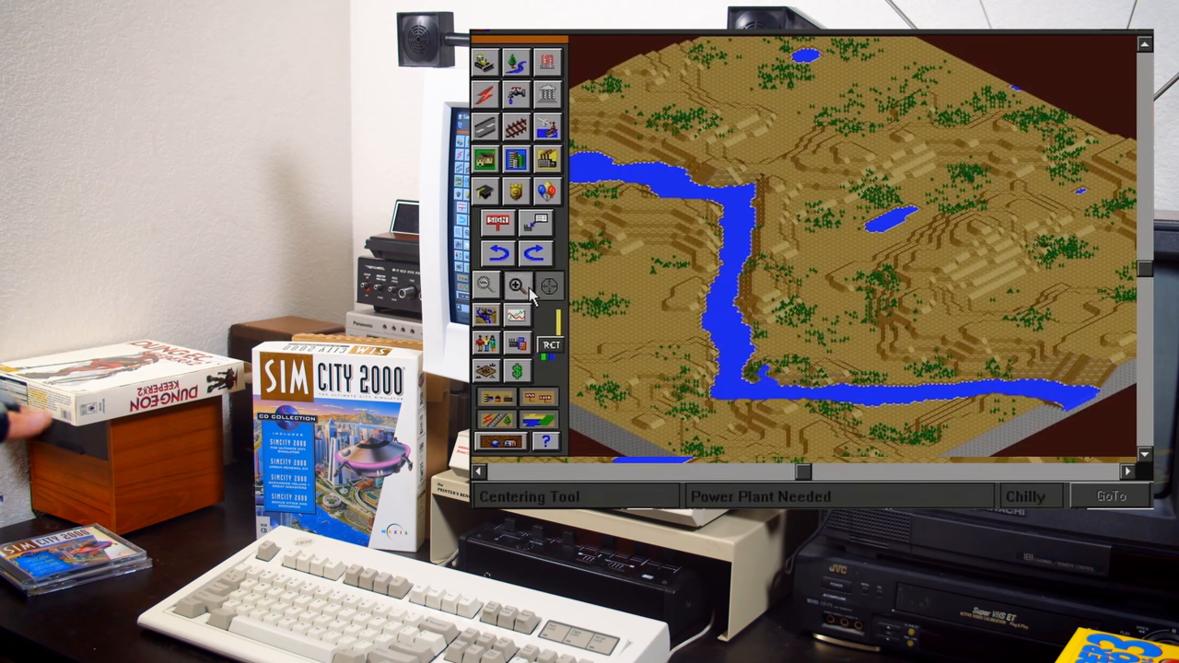
Step: Zoom in on the empty river landscape so the hilly terrain is ready for building
{"action": "left_click", "coordinate": [516, 283]}
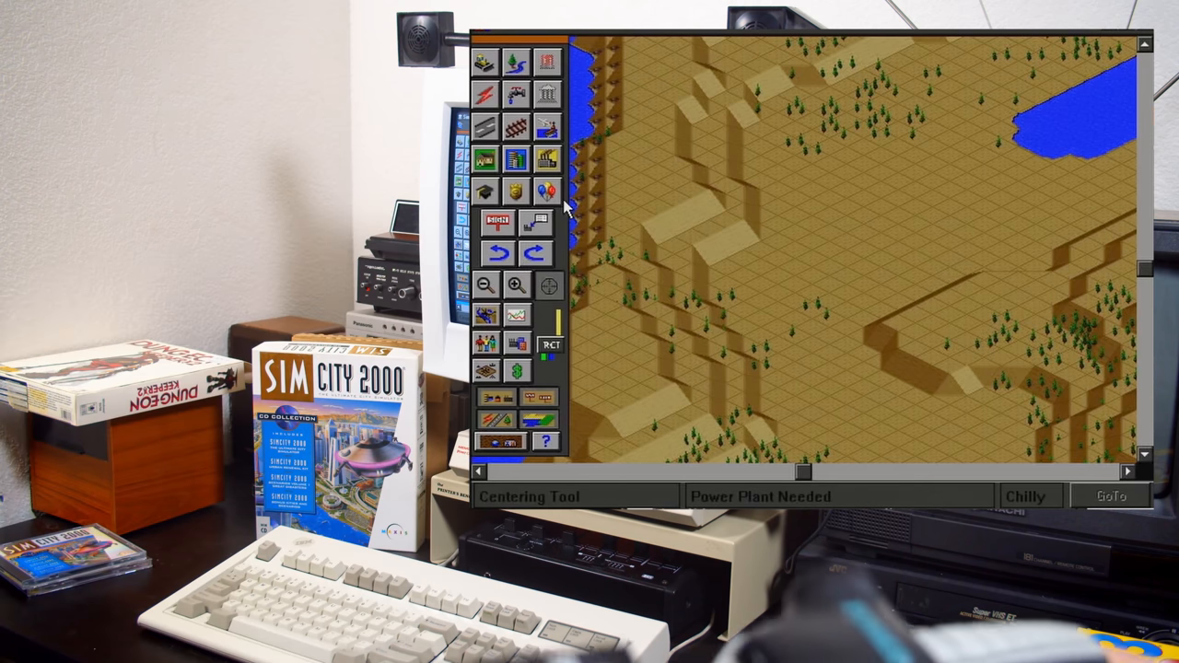
{"action": "mouse_move", "coordinate": [655, 206]}
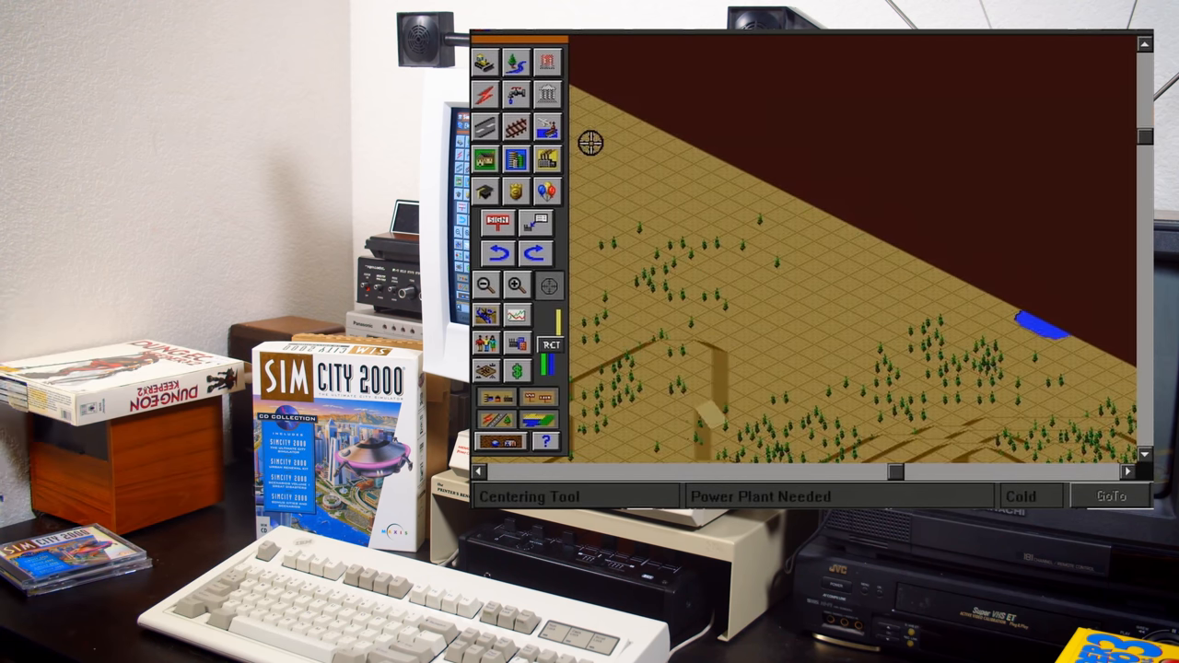
{"action": "mouse_move", "coordinate": [525, 120]}
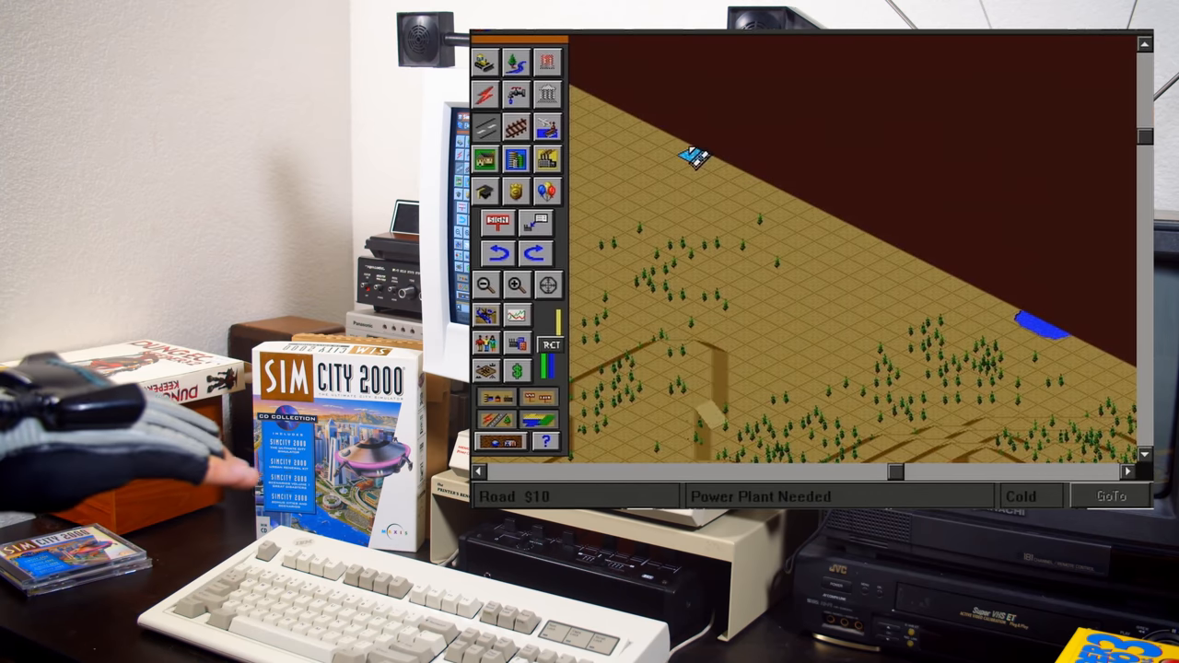
Step: Place a first road segment on the flat ground near the map's upper edge
{"action": "left_click", "coordinate": [654, 169]}
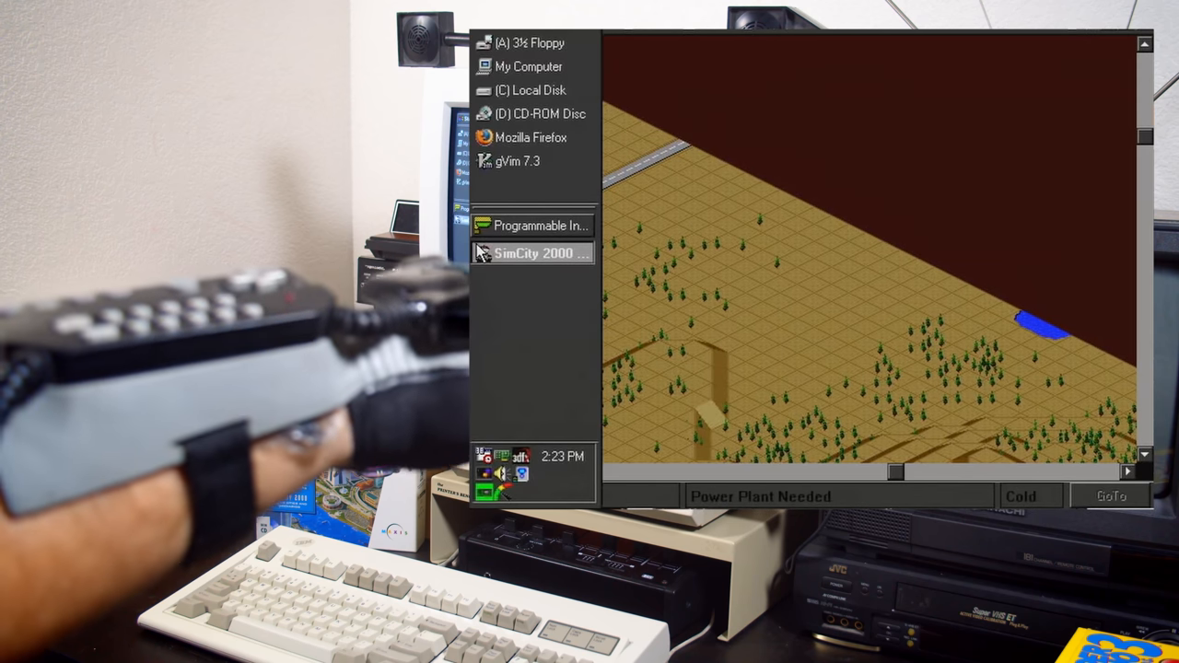
Step: Pop out the Windows 98 taskbar showing the SimCity 2000 task button
{"action": "left_click", "coordinate": [538, 254]}
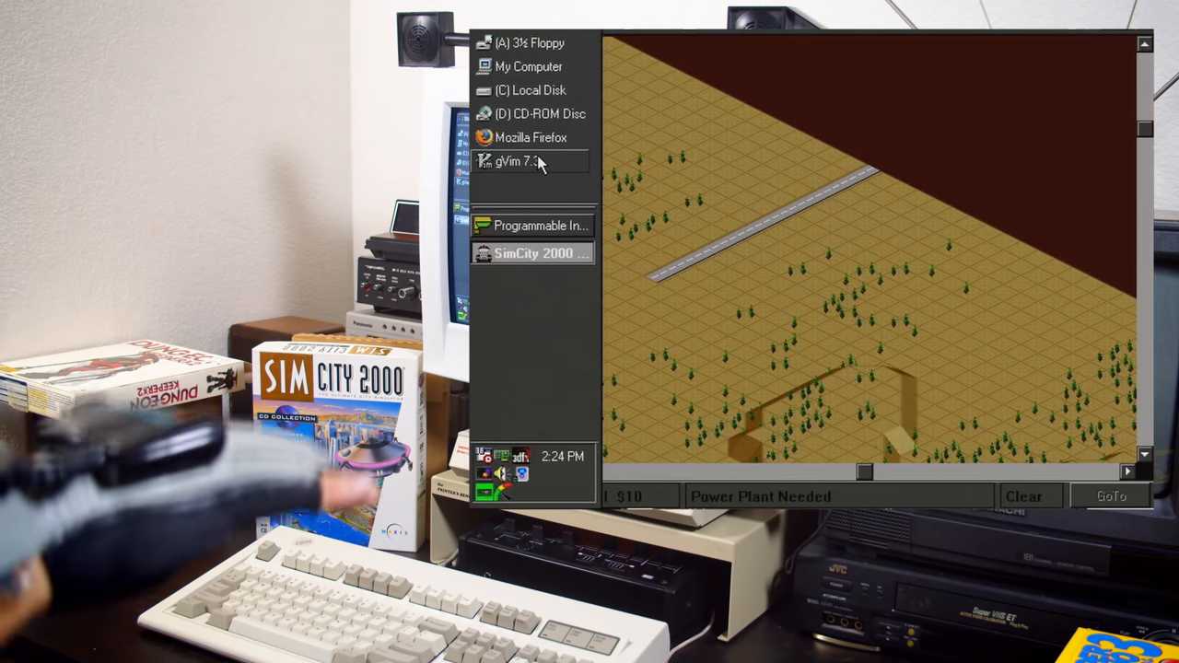
Step: Return to SimCity 2000 and zone dense residential land beside the road
{"action": "left_click", "coordinate": [532, 254]}
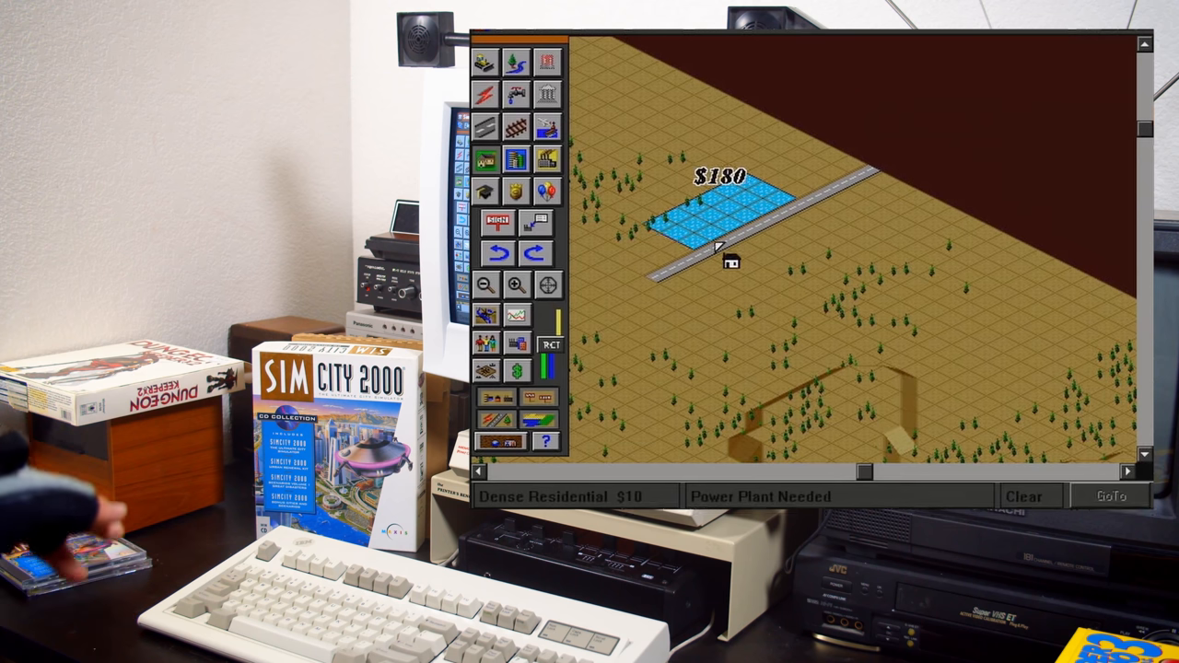
{"action": "left_click_drag", "start_coordinate": [719, 249], "coordinate": [663, 295]}
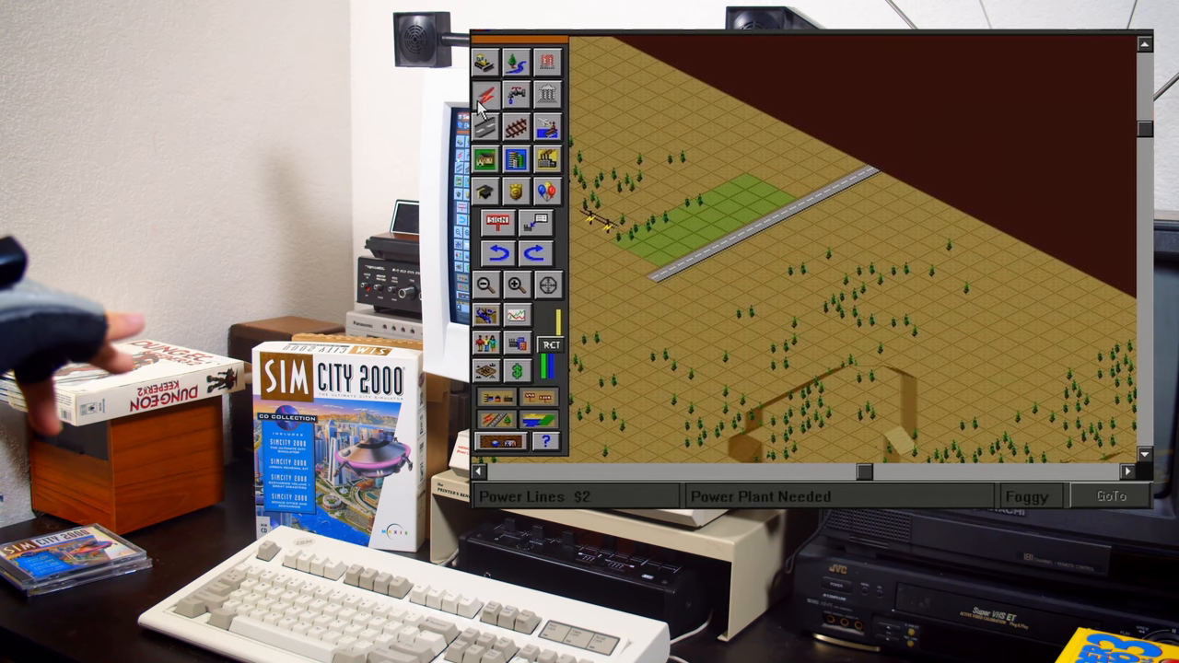
Step: Choose Power Plant... from the Power flyout to show coal, hydro and oil options
{"action": "left_click", "coordinate": [487, 96]}
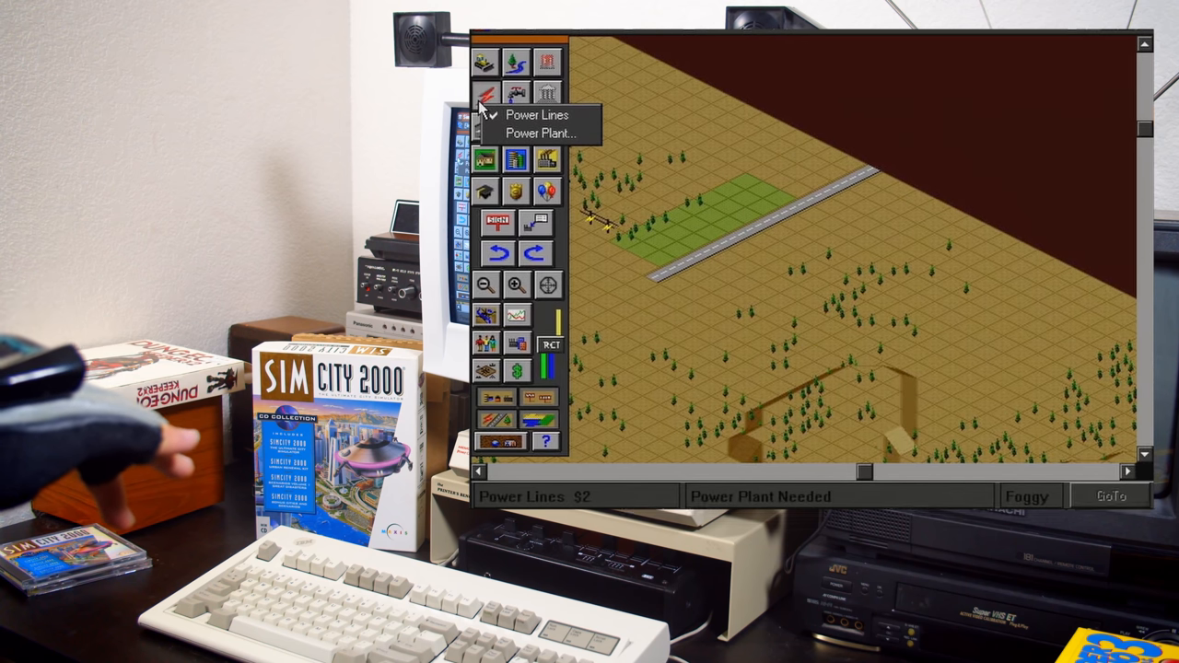
{"action": "mouse_move", "coordinate": [562, 158]}
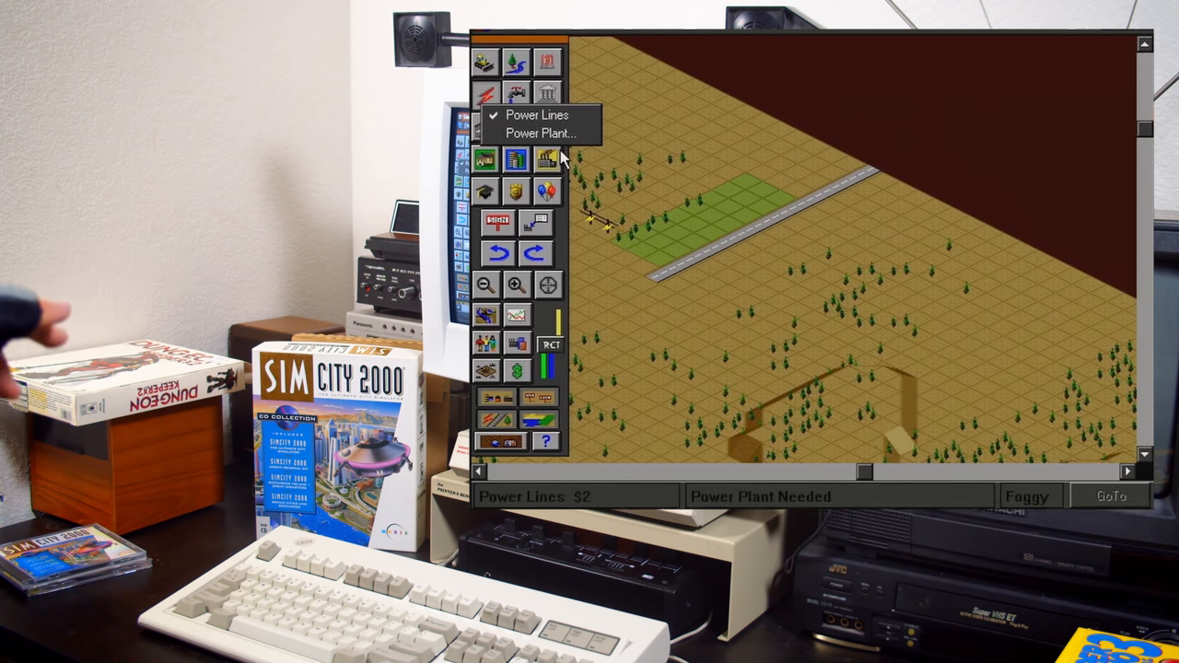
{"action": "mouse_move", "coordinate": [538, 115]}
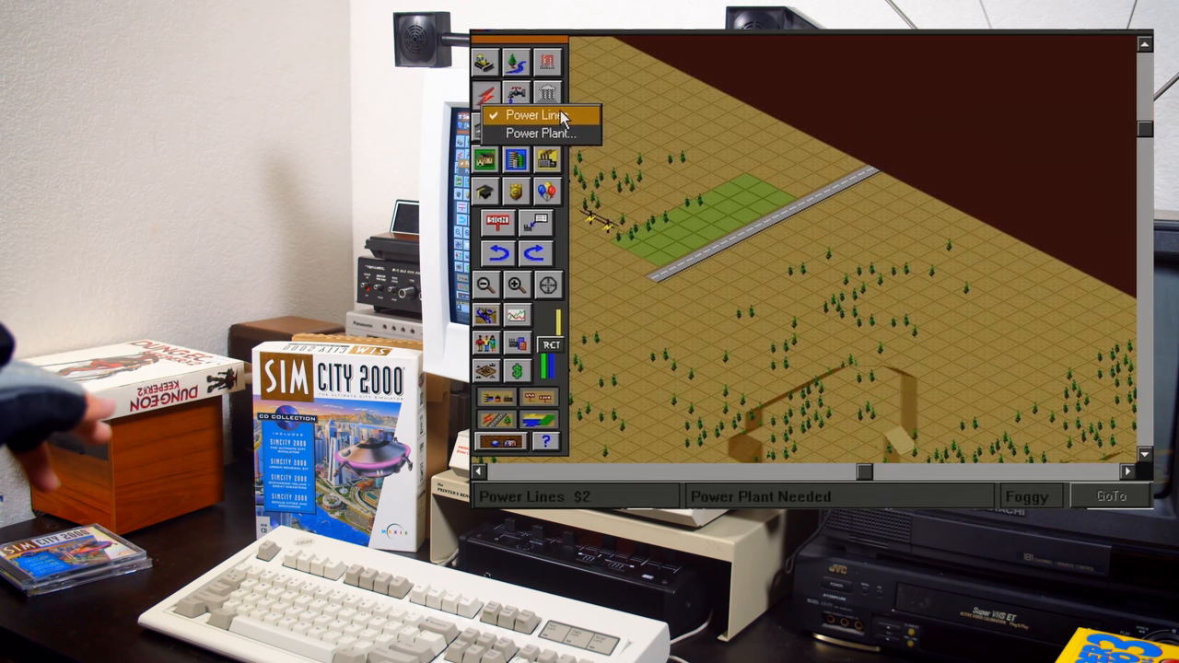
{"action": "mouse_move", "coordinate": [553, 175]}
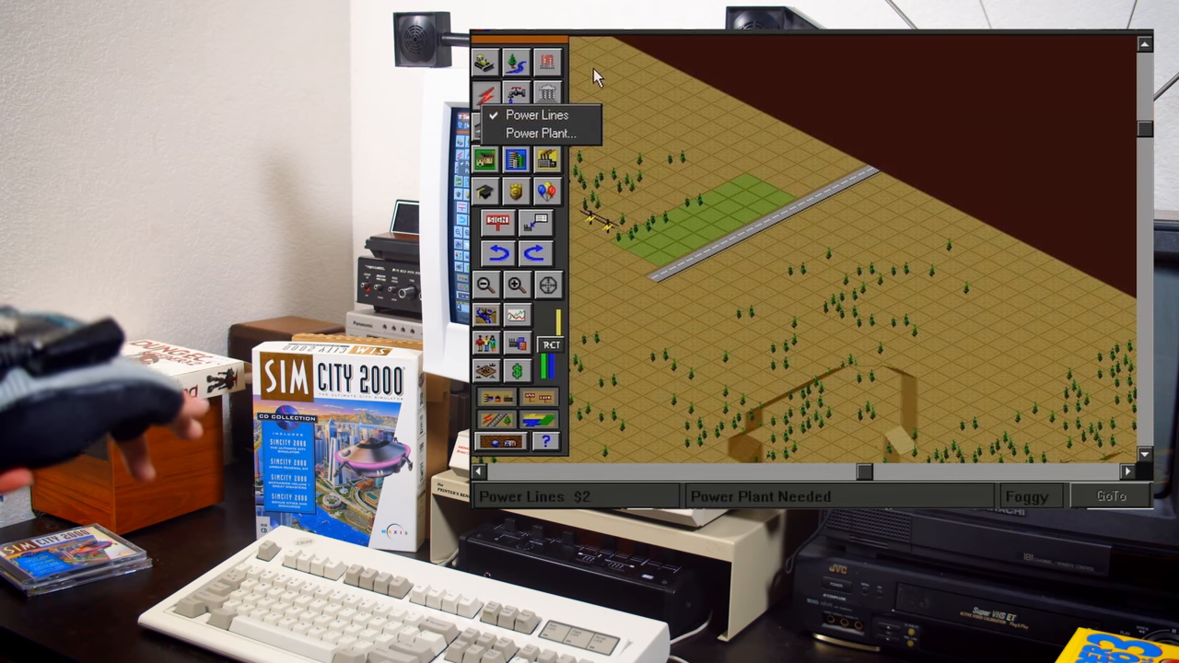
{"action": "left_click", "coordinate": [538, 132]}
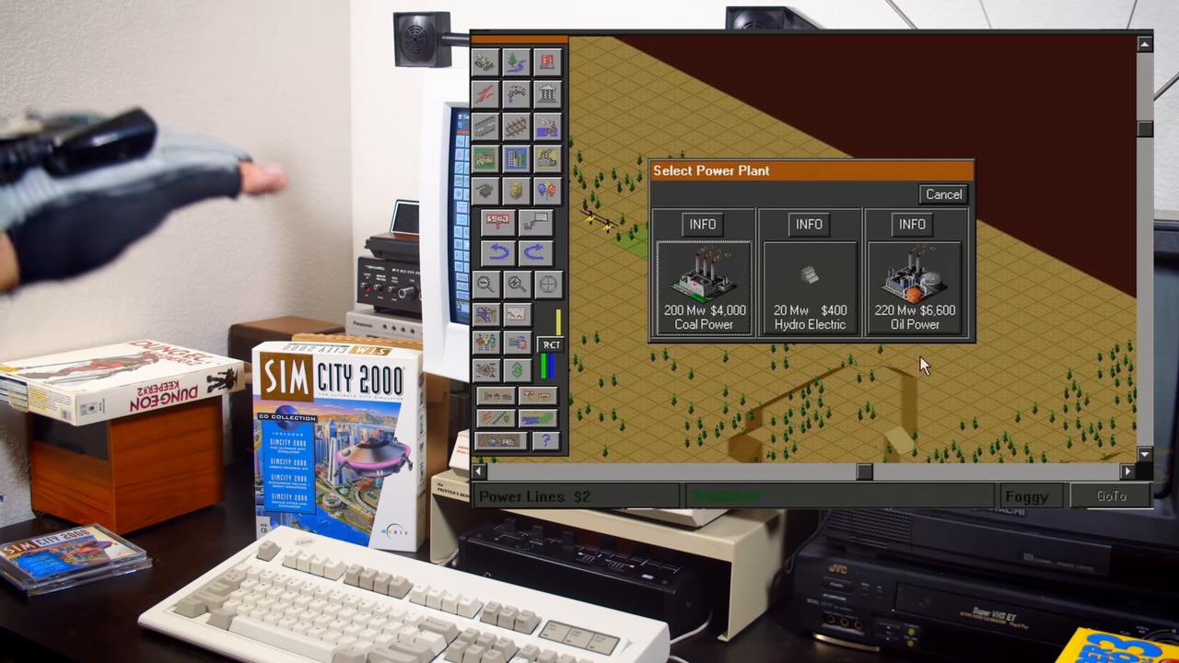
Step: Pick Oil Power and place the plant on the map beside the residential zone
{"action": "left_click", "coordinate": [914, 286]}
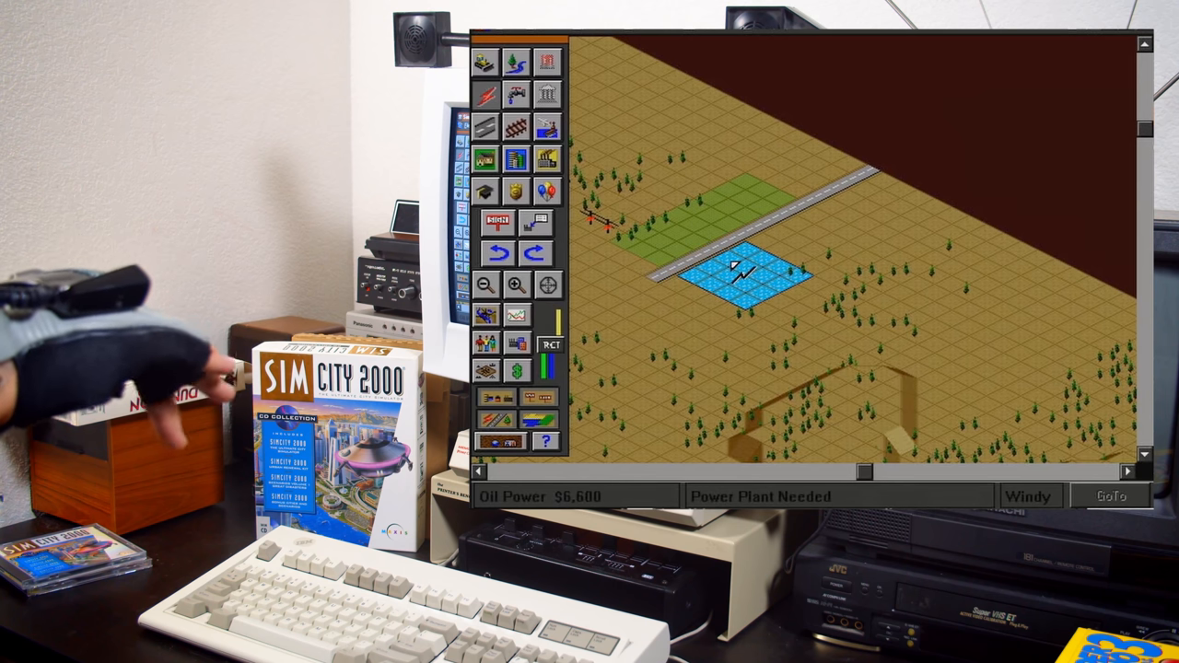
{"action": "left_click", "coordinate": [741, 267]}
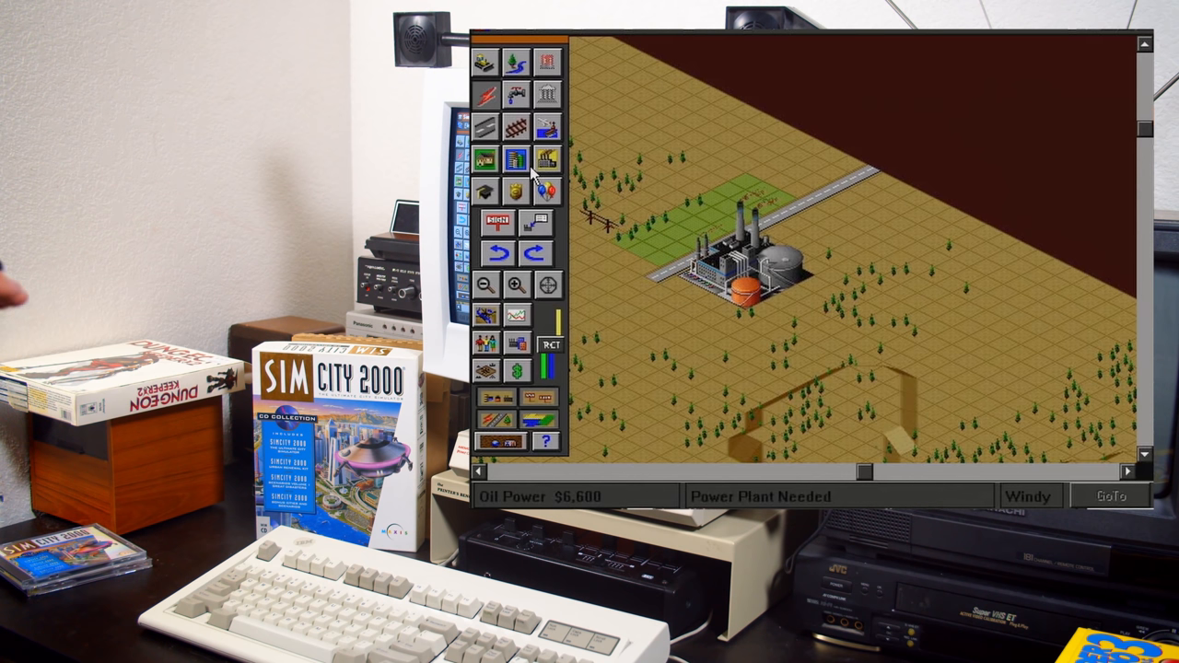
{"action": "mouse_move", "coordinate": [469, 162]}
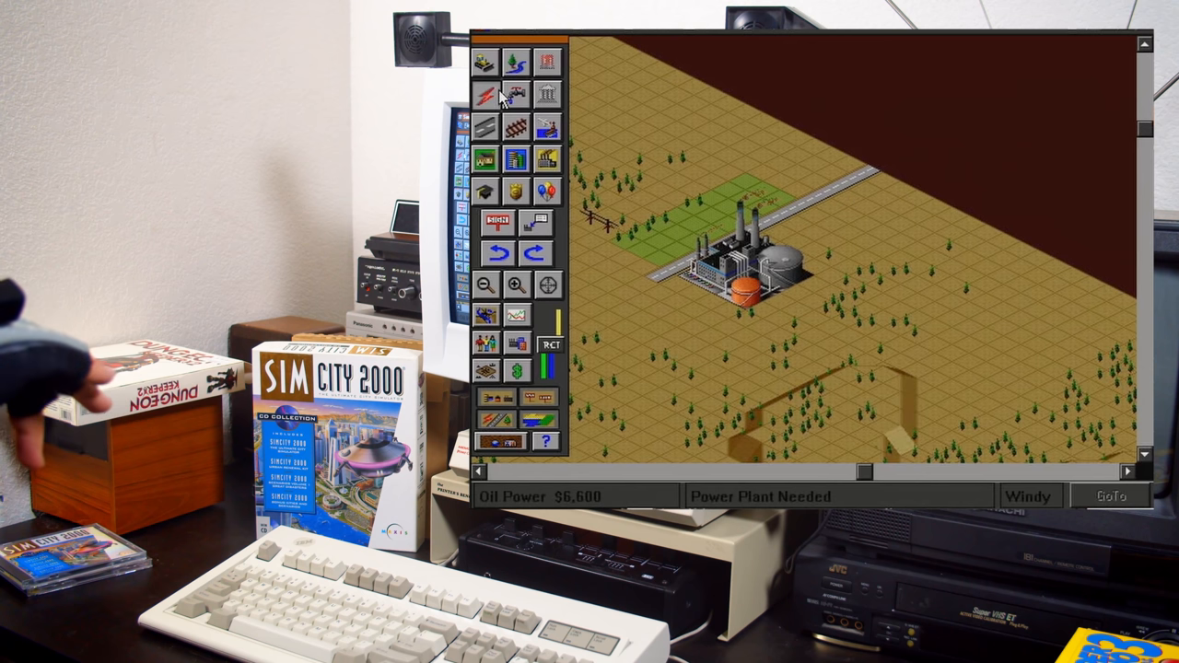
Step: Select Power Lines from the Power flyout, check a tile's menu, and keep Power Lines chosen
{"action": "left_click", "coordinate": [486, 94]}
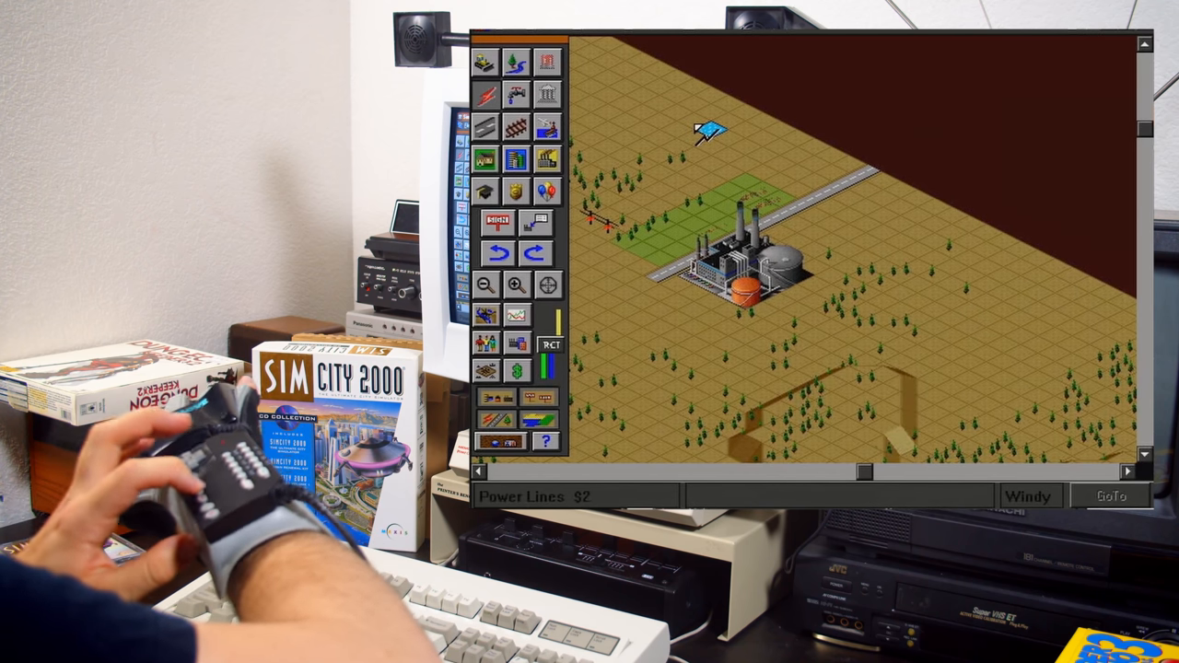
{"action": "right_click", "coordinate": [704, 132]}
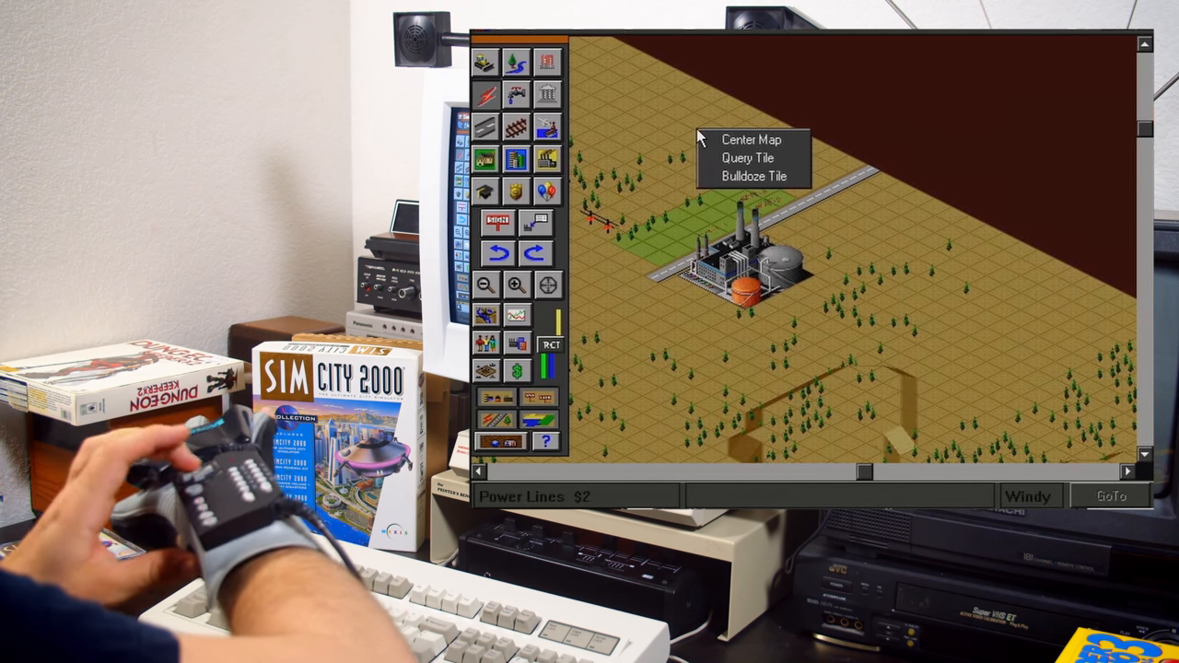
{"action": "mouse_move", "coordinate": [493, 105]}
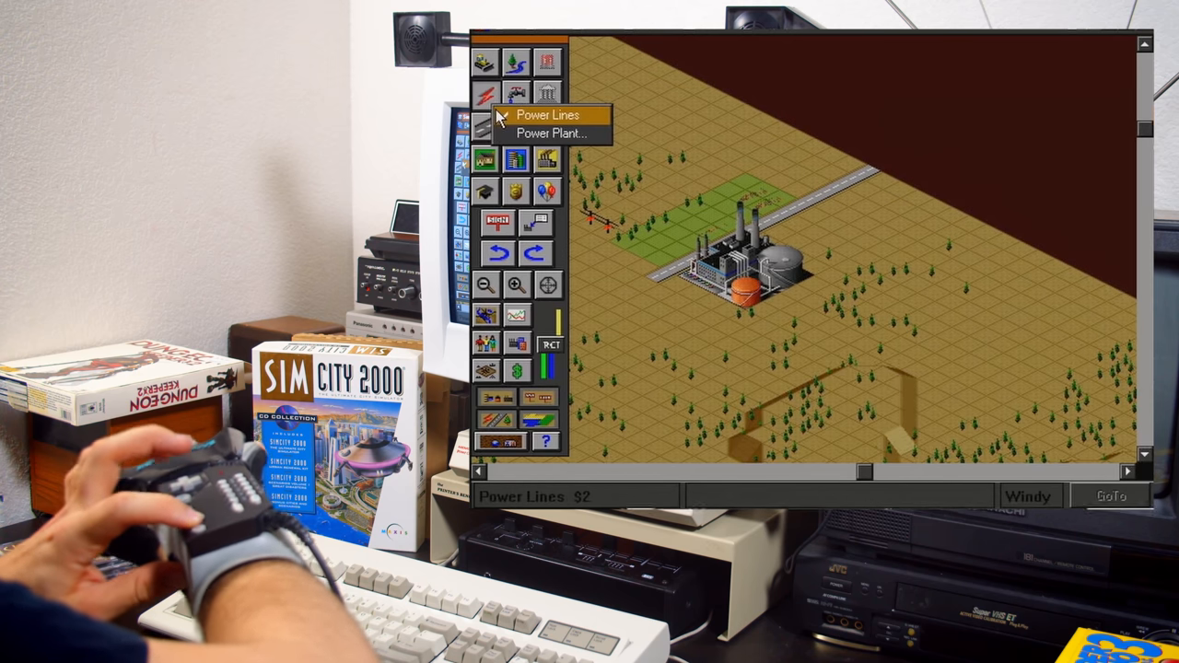
{"action": "left_click", "coordinate": [547, 114]}
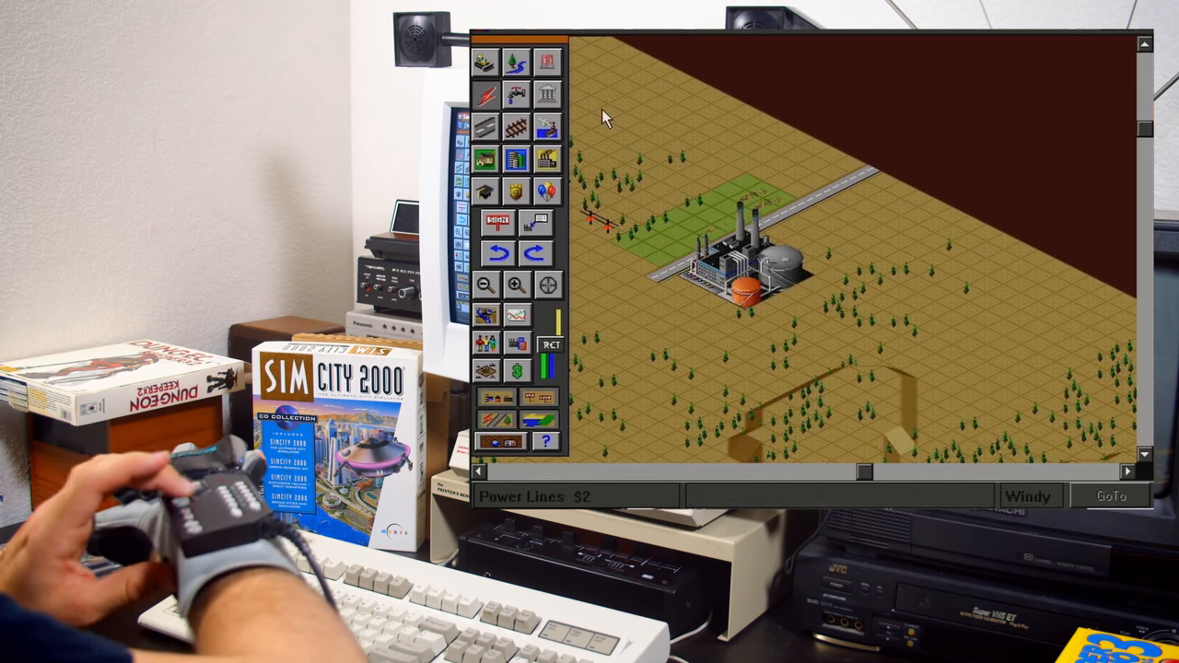
{"action": "mouse_move", "coordinate": [608, 236]}
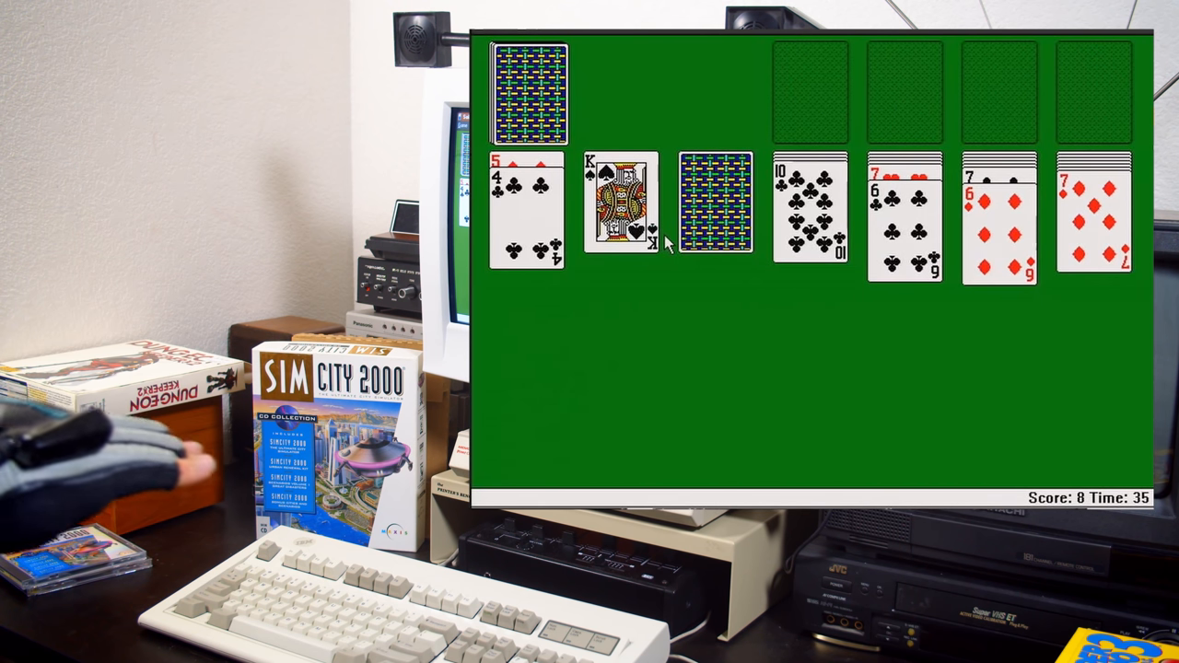
Step: Flip the face-down card in the third Solitaire column, raising the score to 11
{"action": "left_click", "coordinate": [717, 207]}
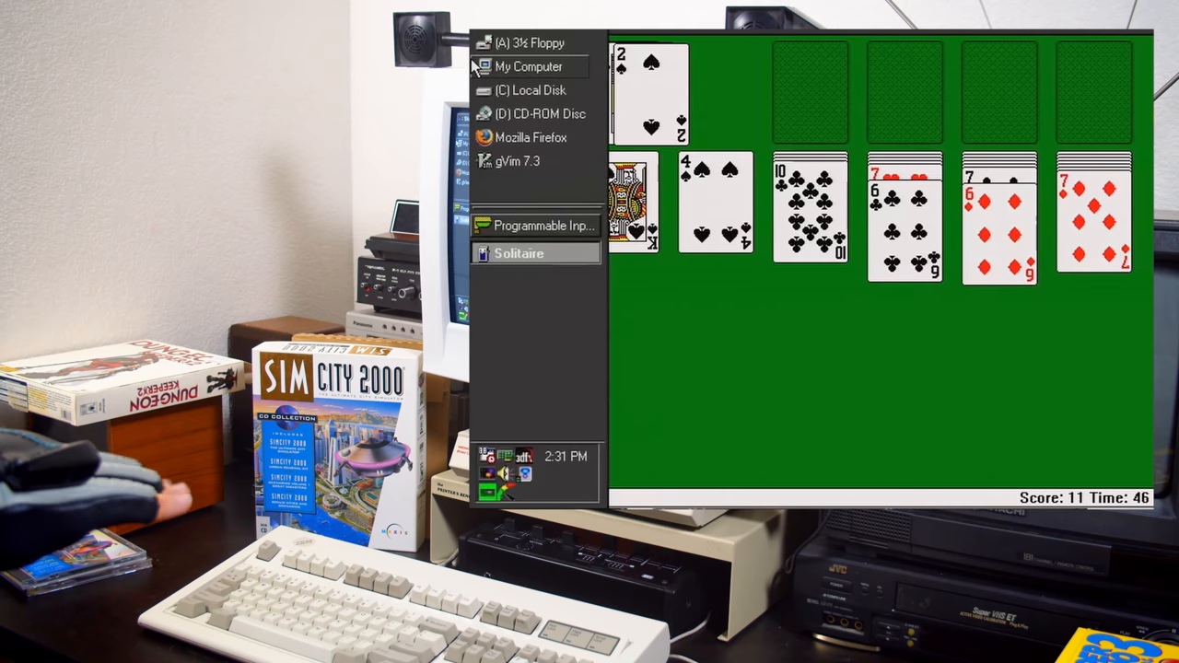
{"action": "mouse_move", "coordinate": [672, 328]}
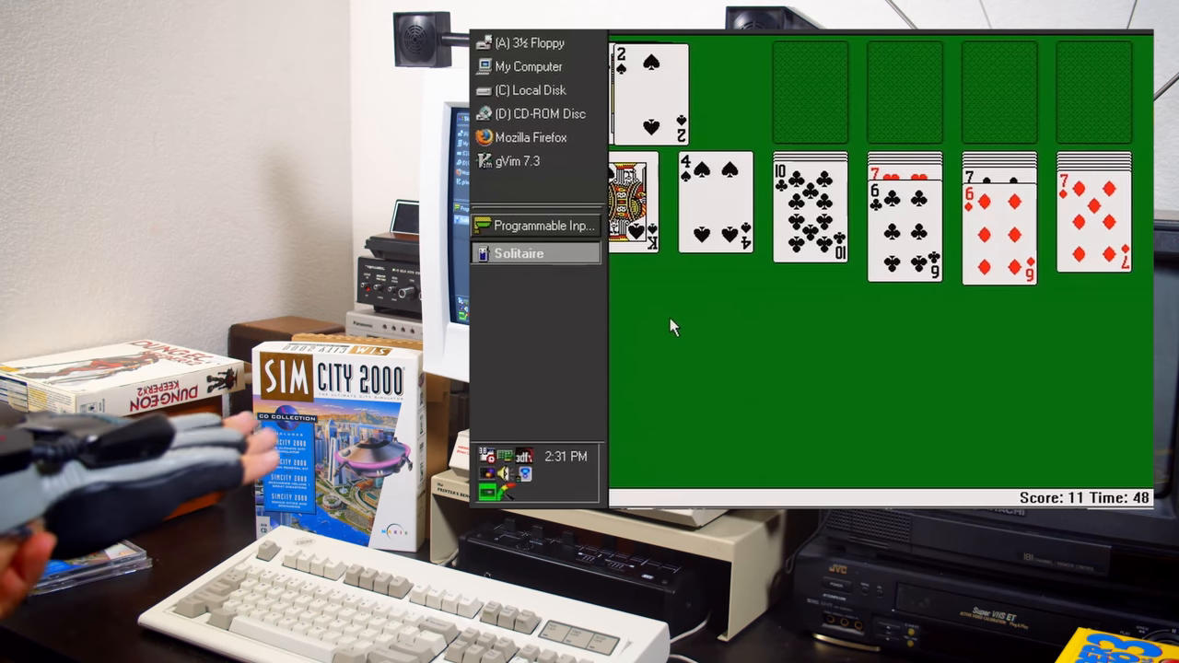